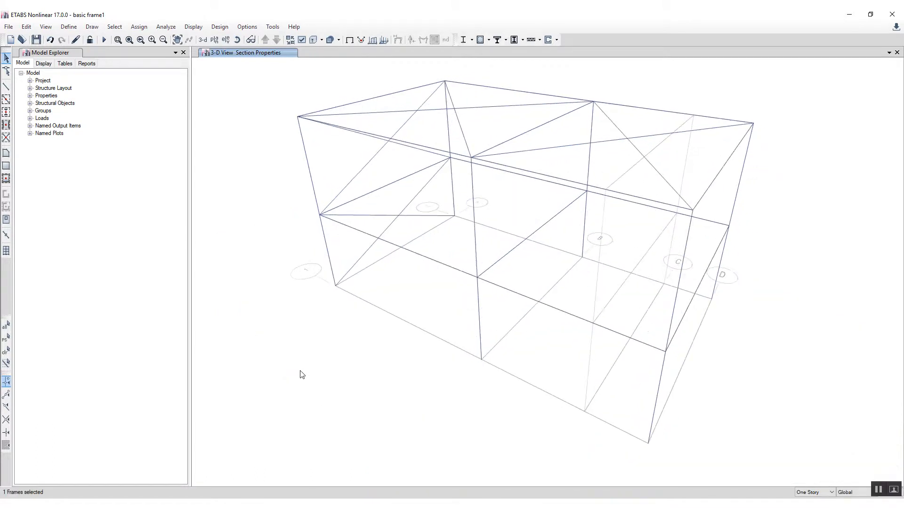
drag(303, 375, 370, 375)
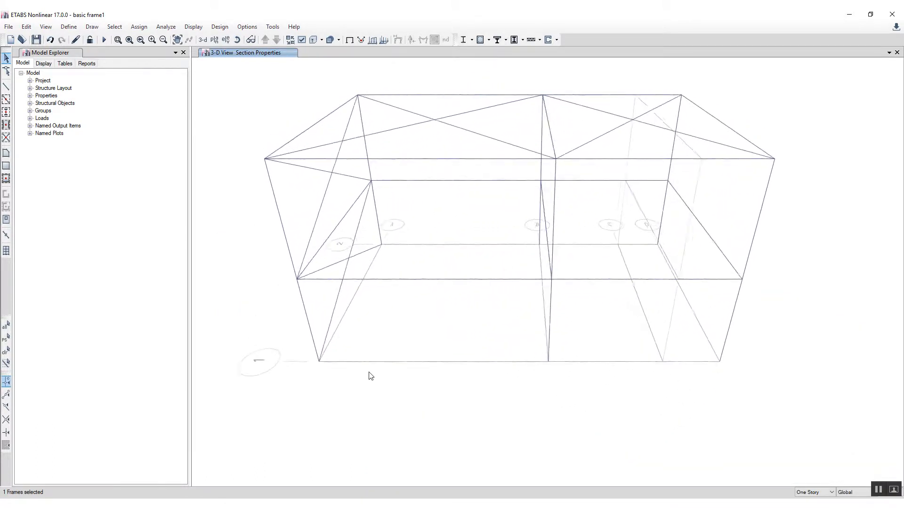
drag(370, 375, 450, 375)
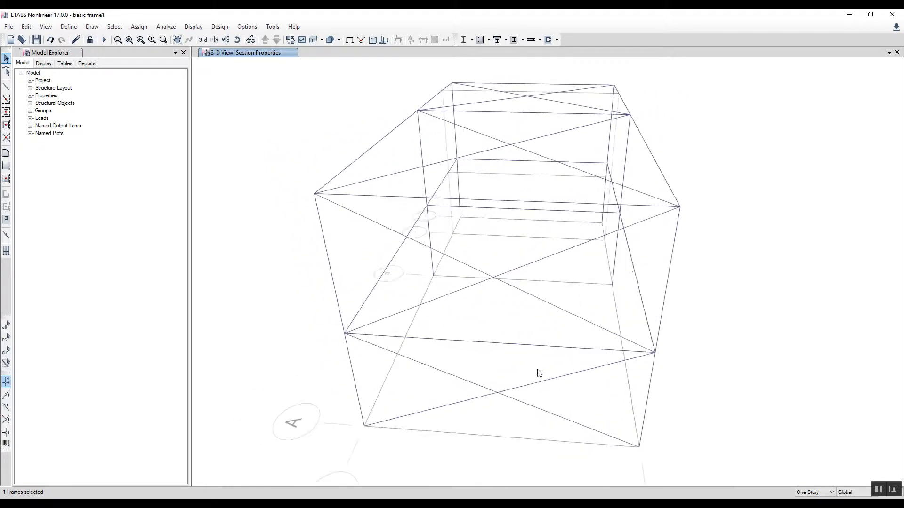
drag(539, 373, 611, 373)
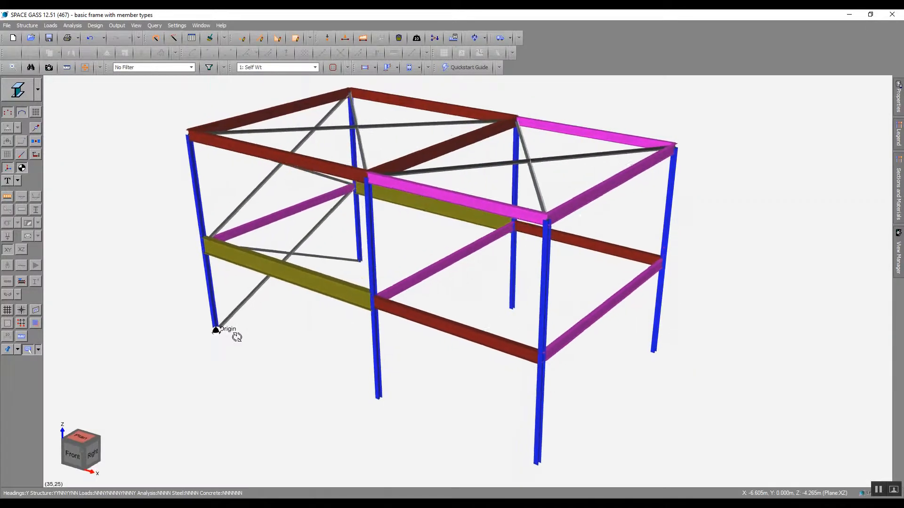
drag(236, 337, 288, 338)
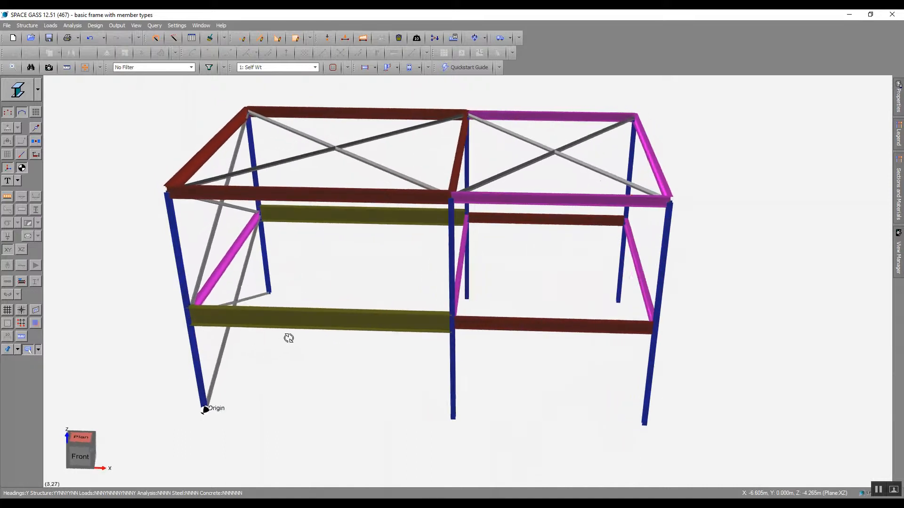
drag(288, 339, 348, 334)
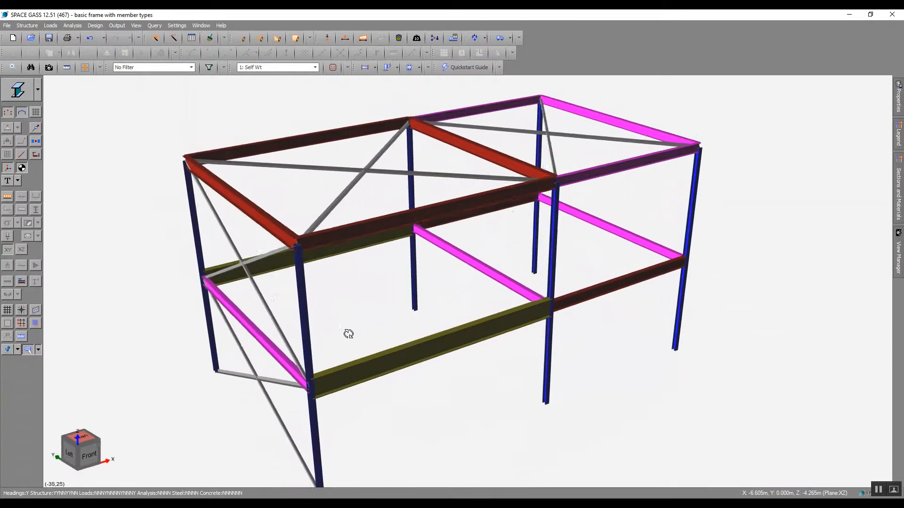
drag(348, 334, 401, 324)
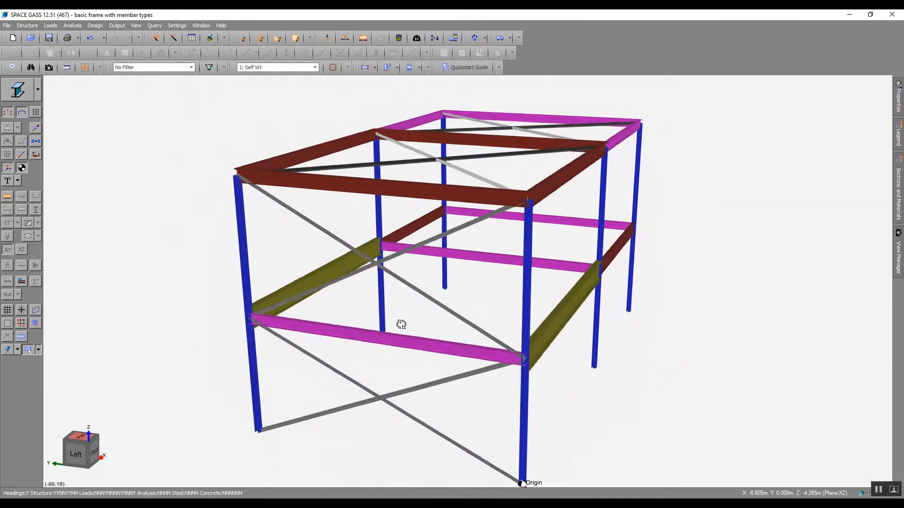
drag(401, 324, 477, 332)
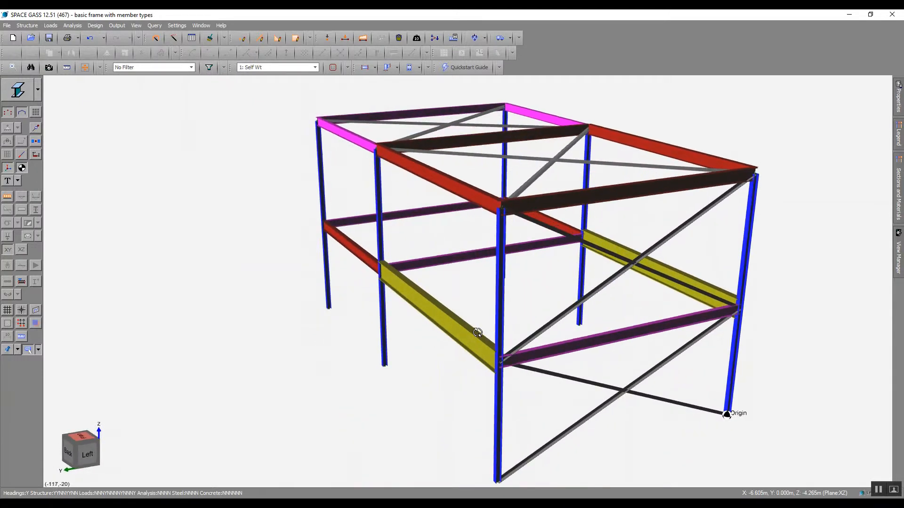
drag(477, 332, 500, 333)
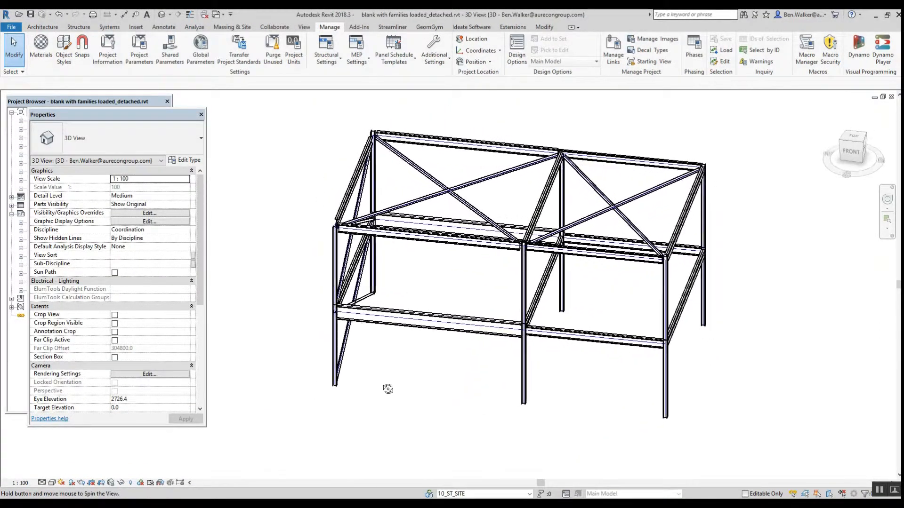
drag(388, 388, 452, 383)
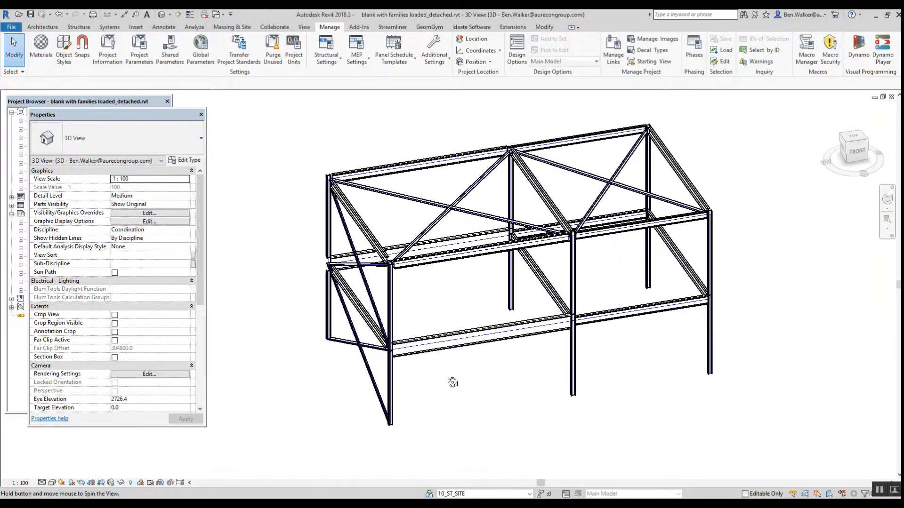
drag(452, 383, 513, 365)
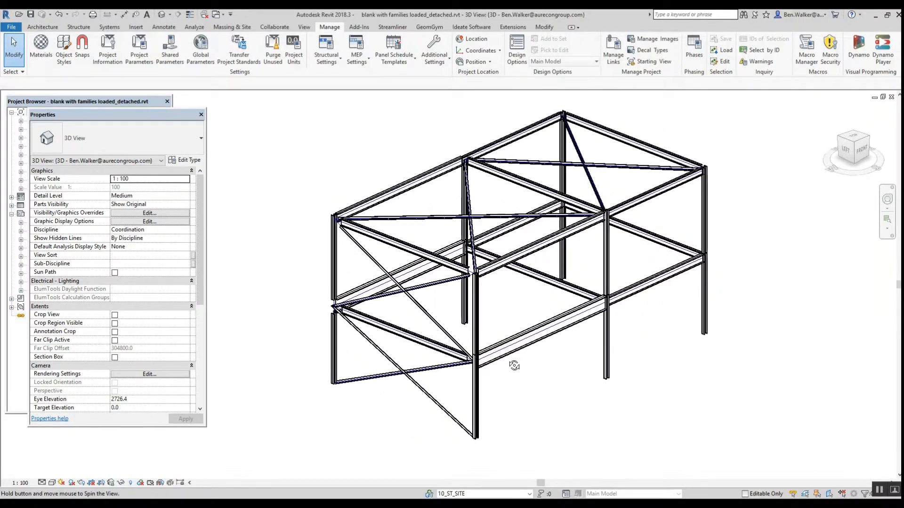
drag(513, 365, 576, 352)
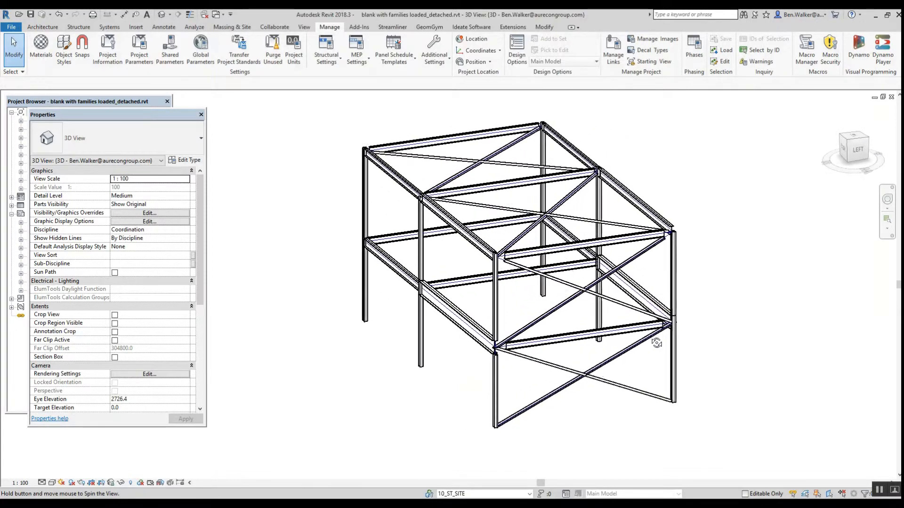
drag(657, 343, 695, 341)
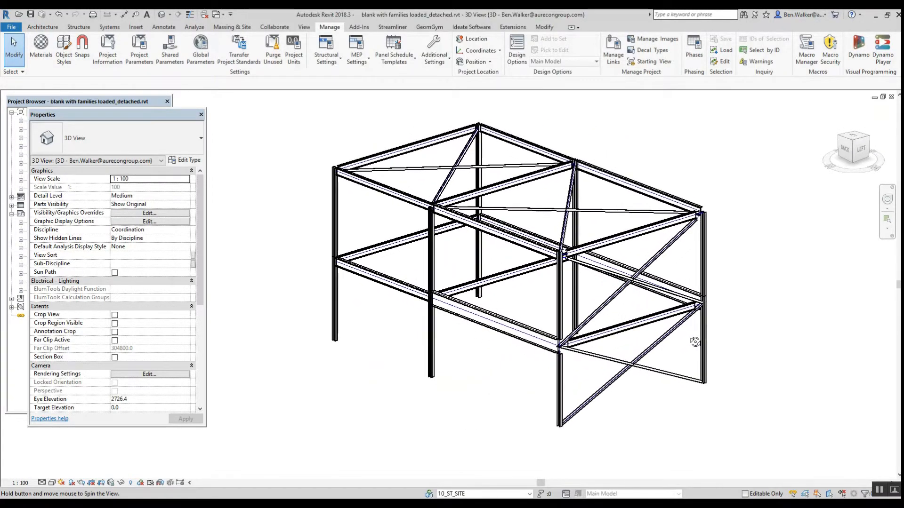